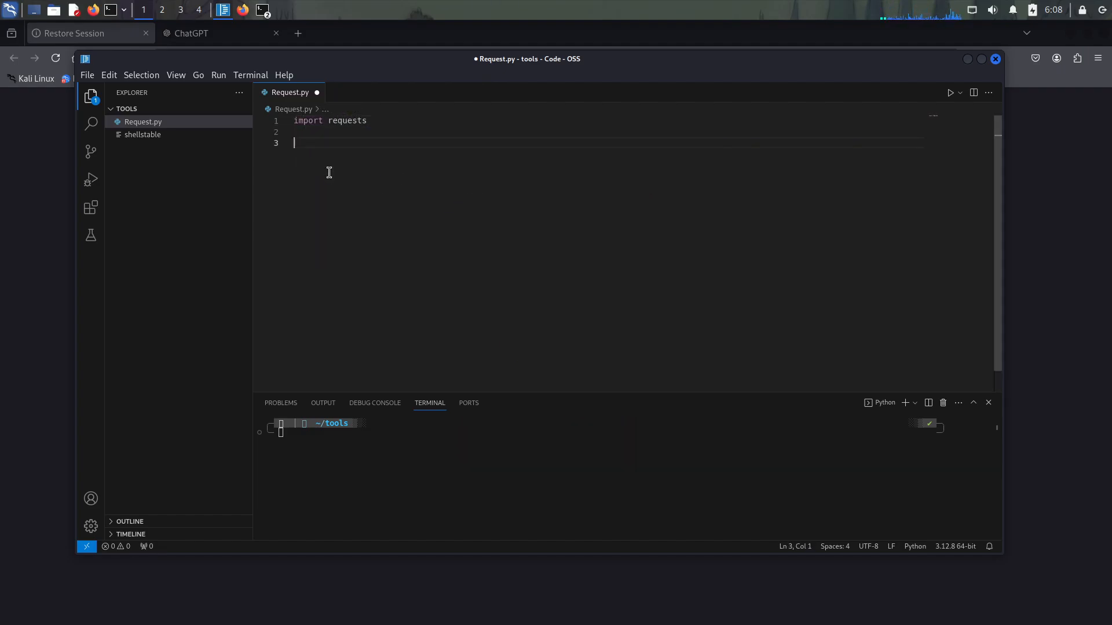
pyautogui.write('url = input("Enter a URL:')
pyautogui.write('req')
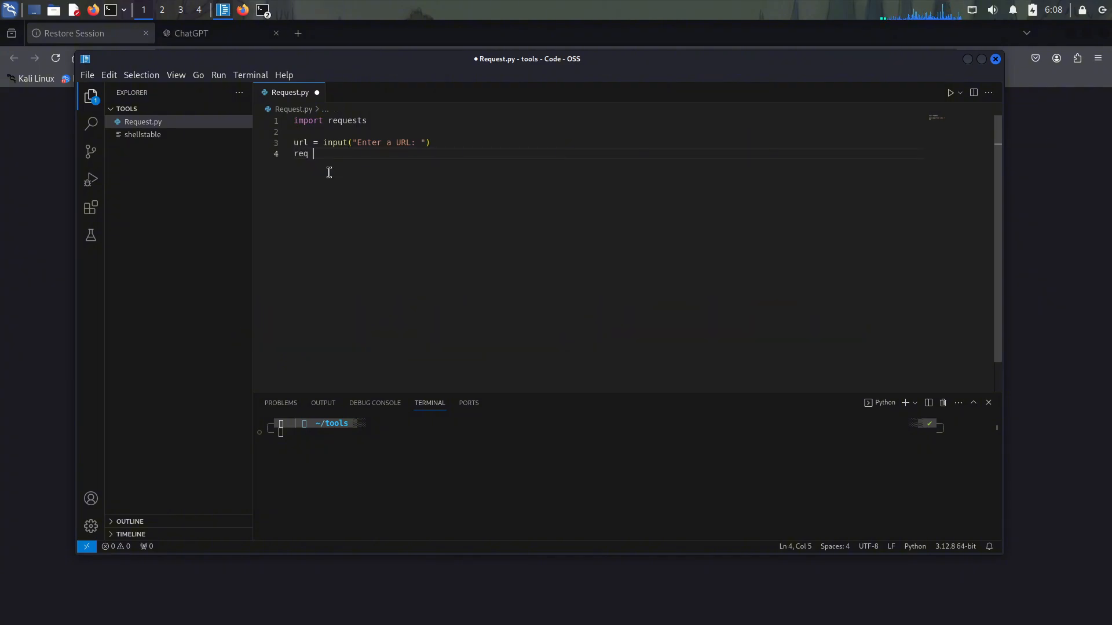
pyautogui.write('= reuests.get')
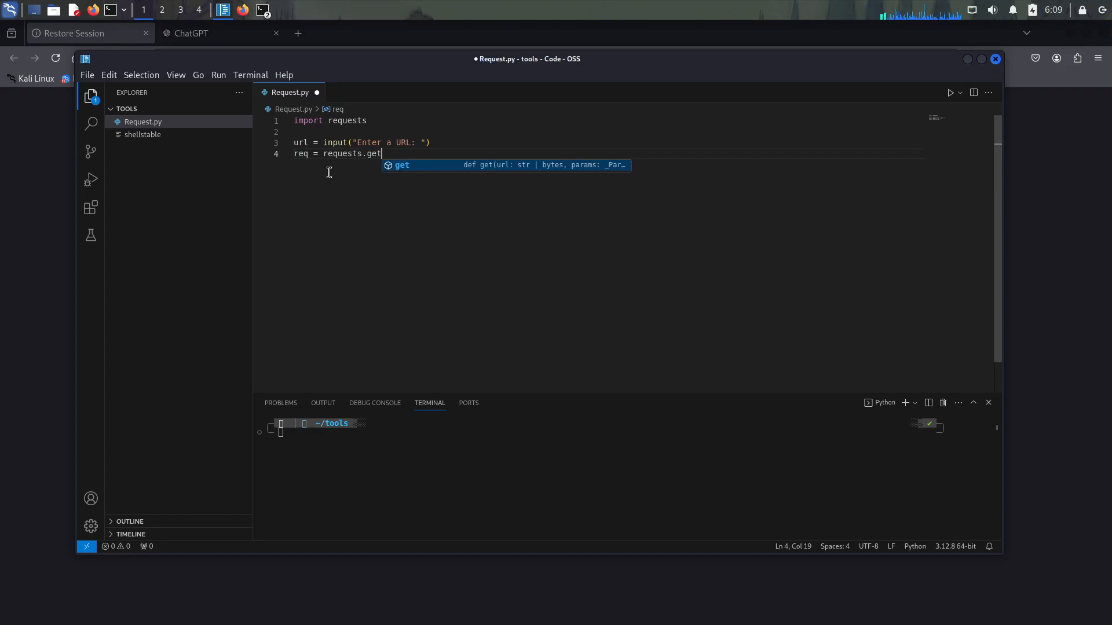
pyautogui.write('(url)')
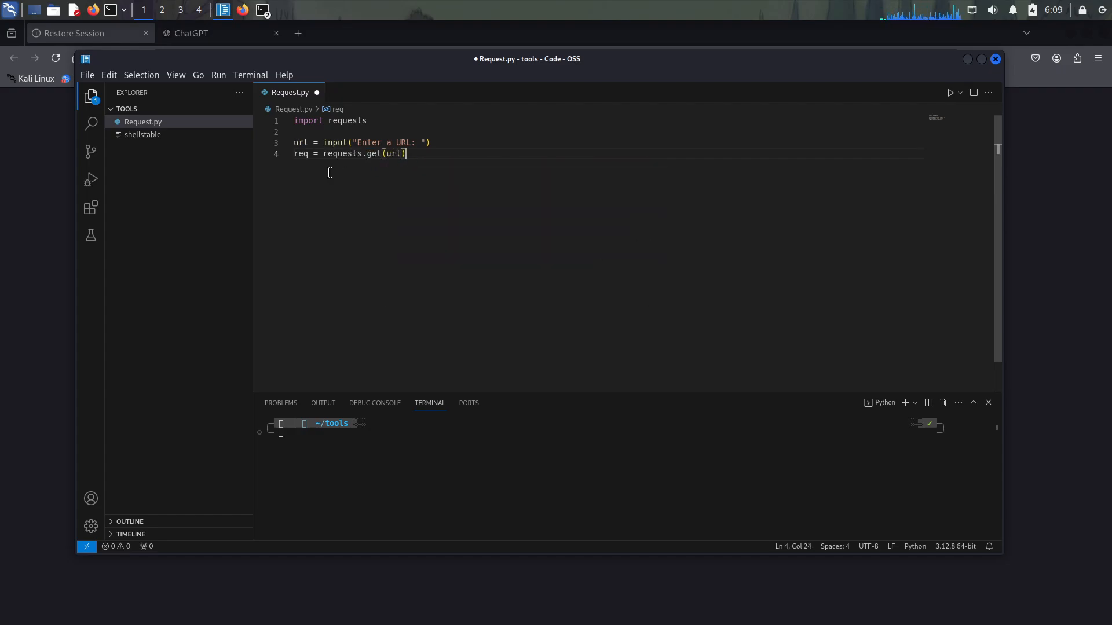
pyautogui.write('print(')
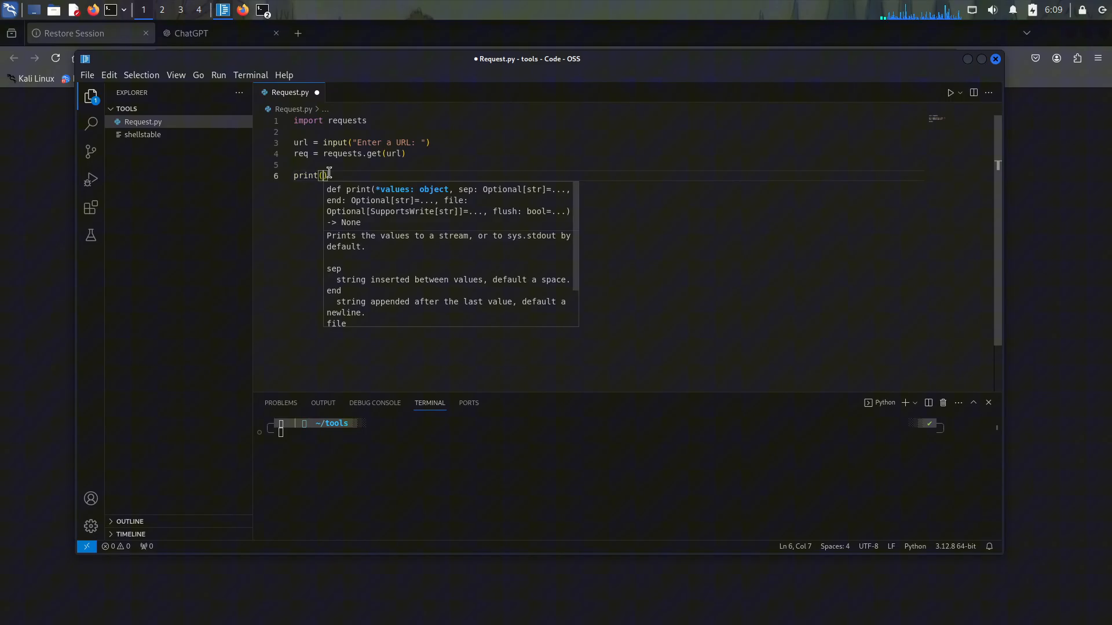